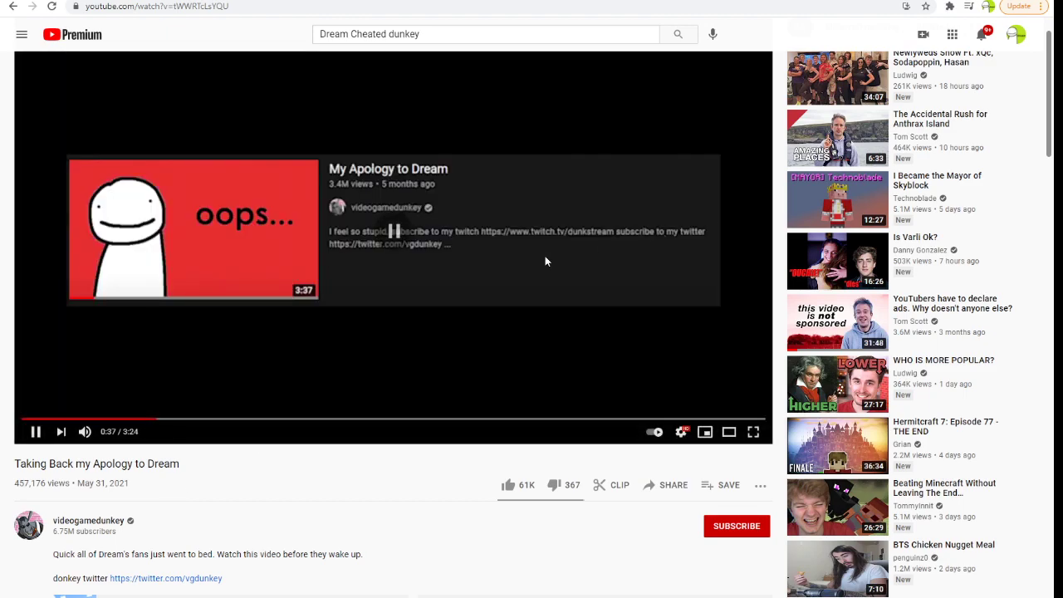
# - Pause 'Taking Back my Apology to Dream' at 0:37 of 3:24
pyautogui.click(35, 432)
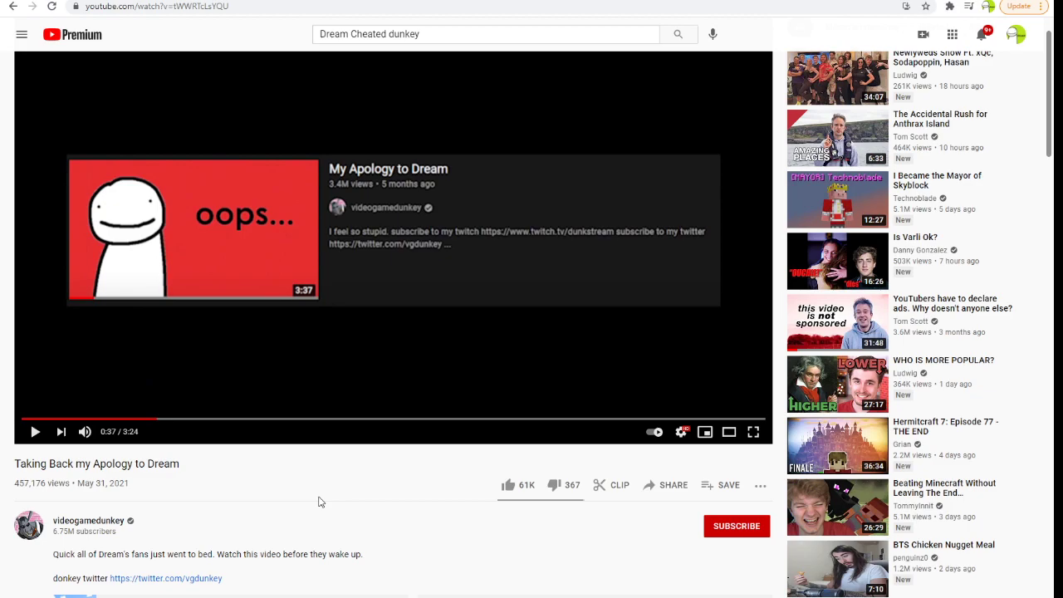
pyautogui.moveTo(121, 327)
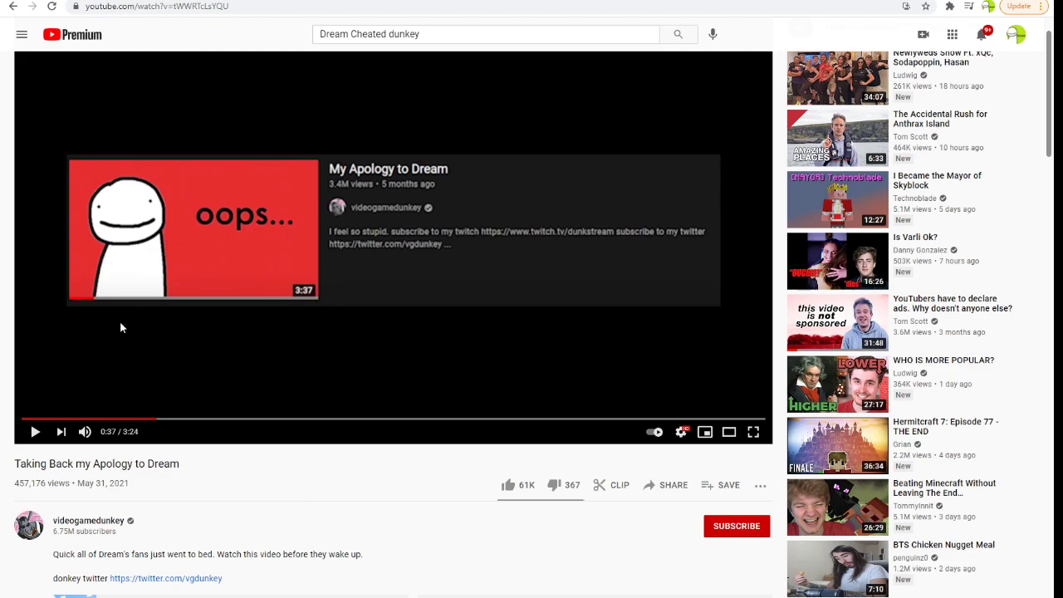
pyautogui.moveTo(127, 322)
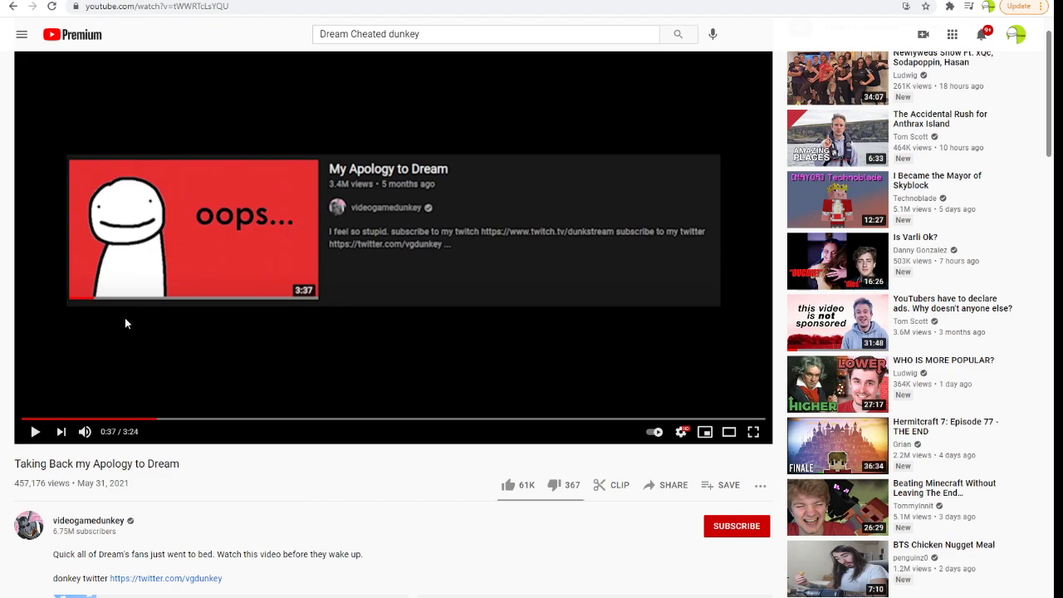